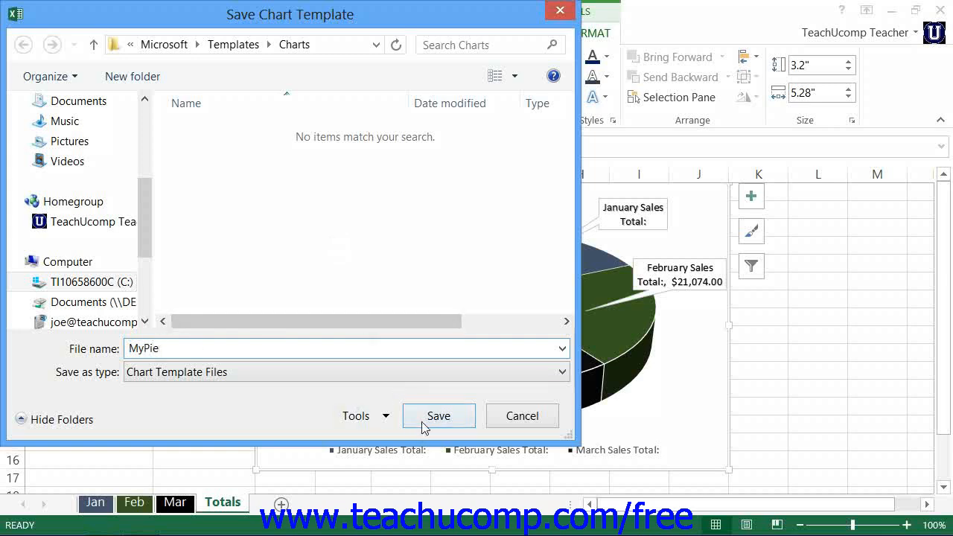
Step: Save the customized pie chart as a chart template named MyPie
{"action": "left_click", "coordinate": [437, 415]}
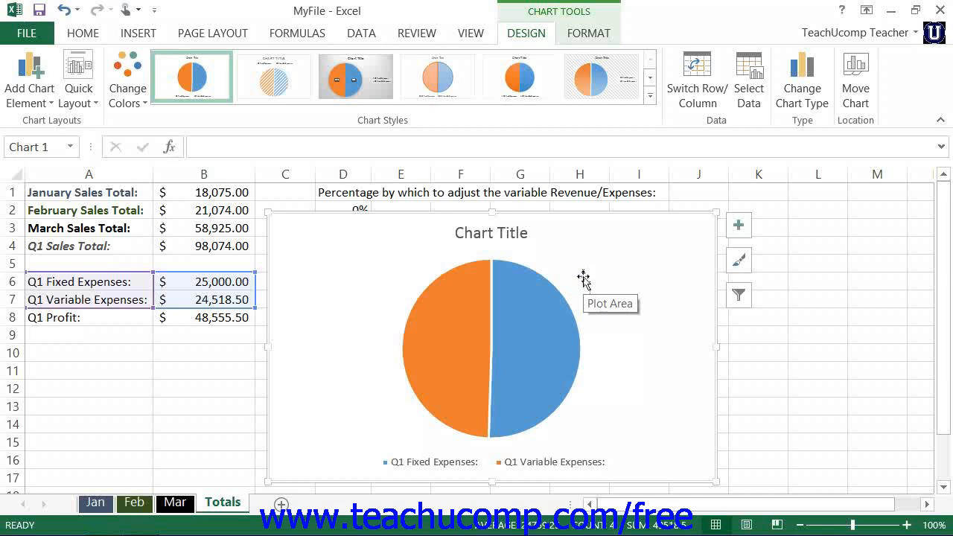
{"action": "mouse_move", "coordinate": [581, 274]}
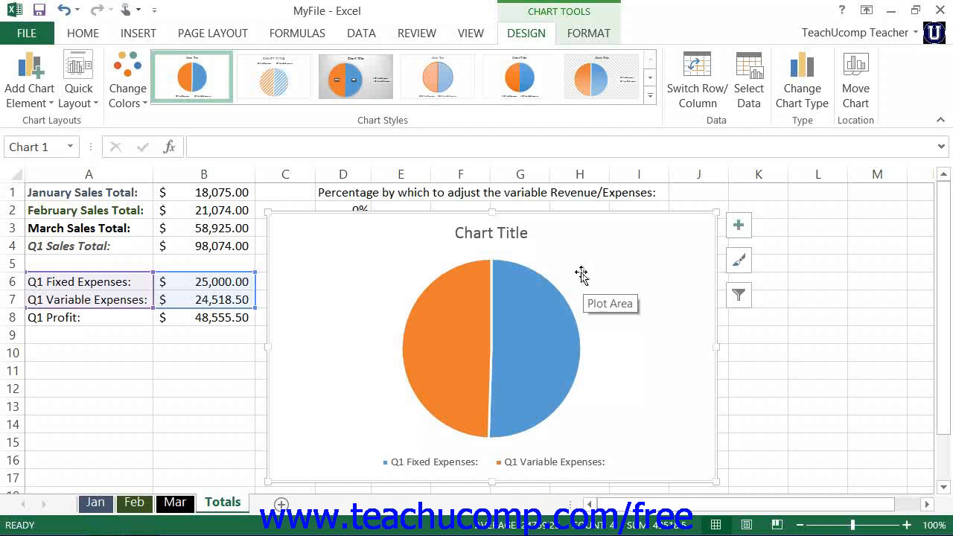
{"action": "mouse_move", "coordinate": [289, 231]}
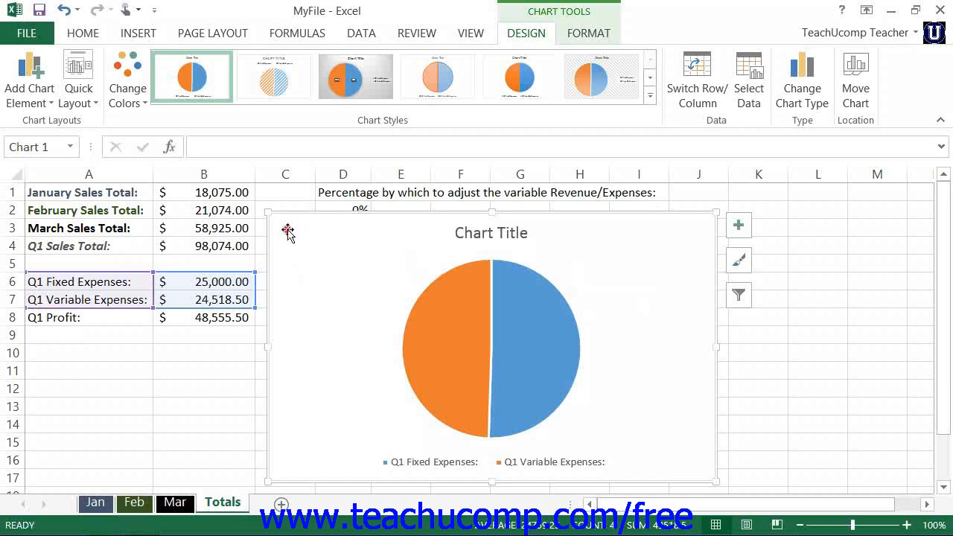
{"action": "mouse_move", "coordinate": [287, 232]}
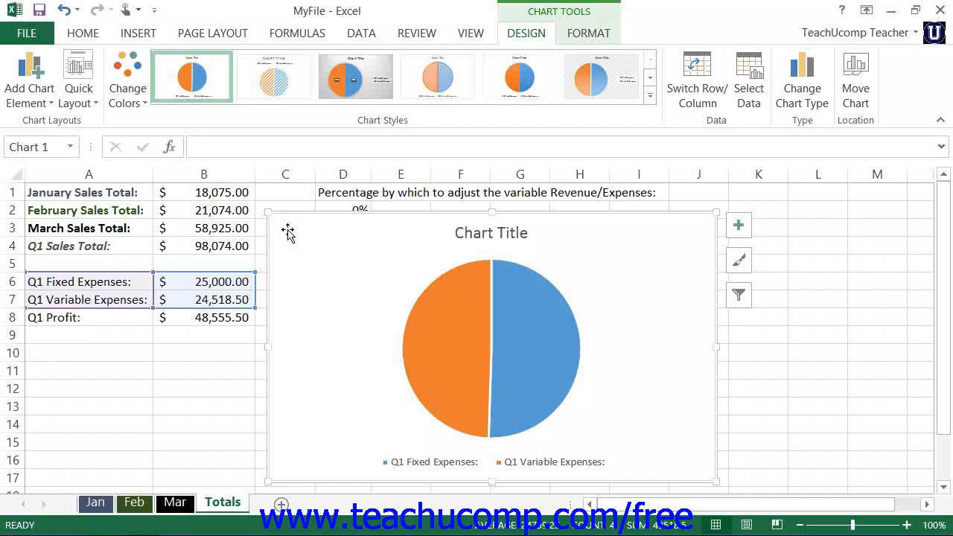